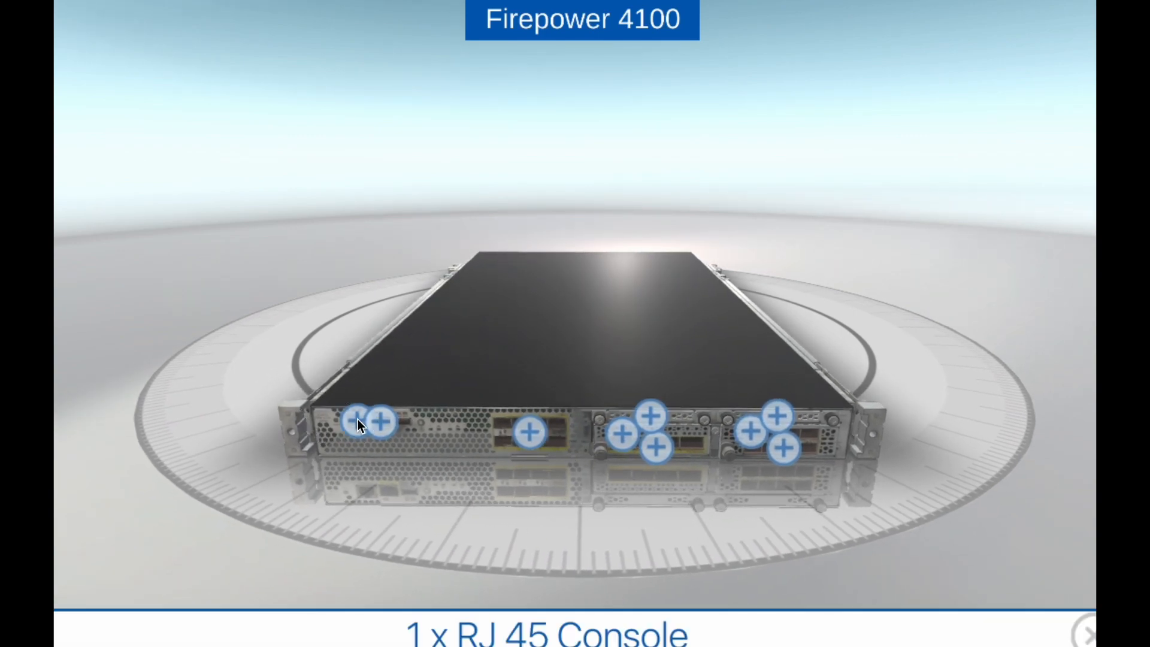
- Show the label for the RJ 45 console port on the chassis front panel
{"action": "left_click", "coordinate": [378, 423]}
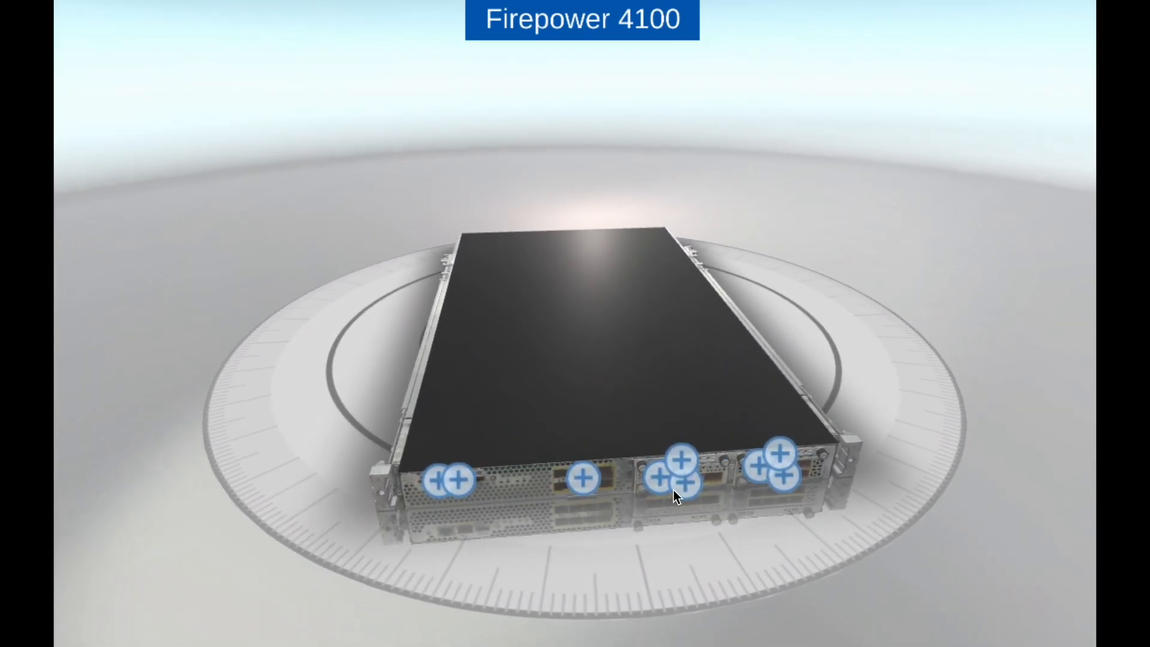
- Pull out Network Module 2 for examination, then reinsert it into the chassis
{"action": "left_click", "coordinate": [675, 480]}
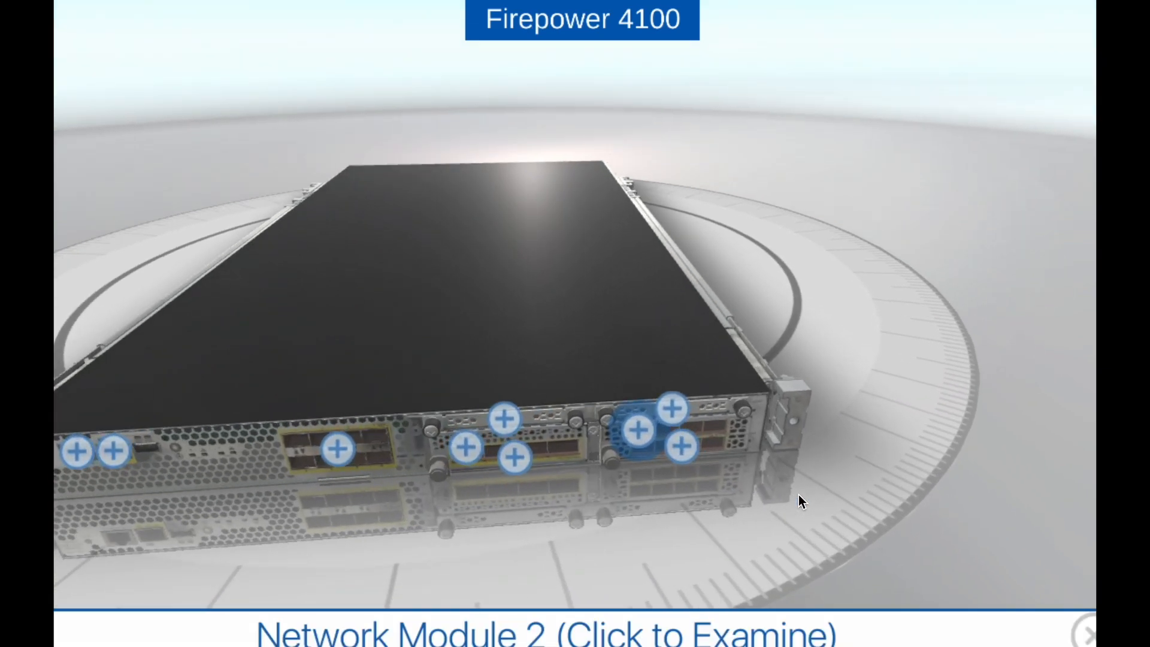
{"action": "left_click", "coordinate": [638, 431]}
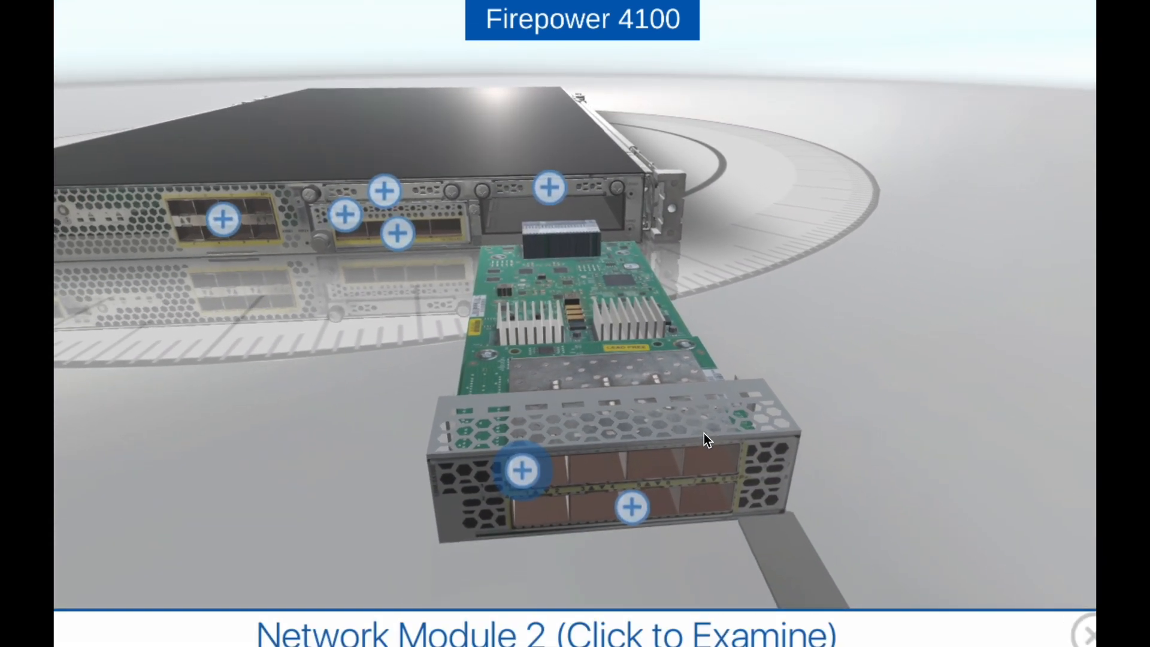
{"action": "left_click", "coordinate": [629, 507]}
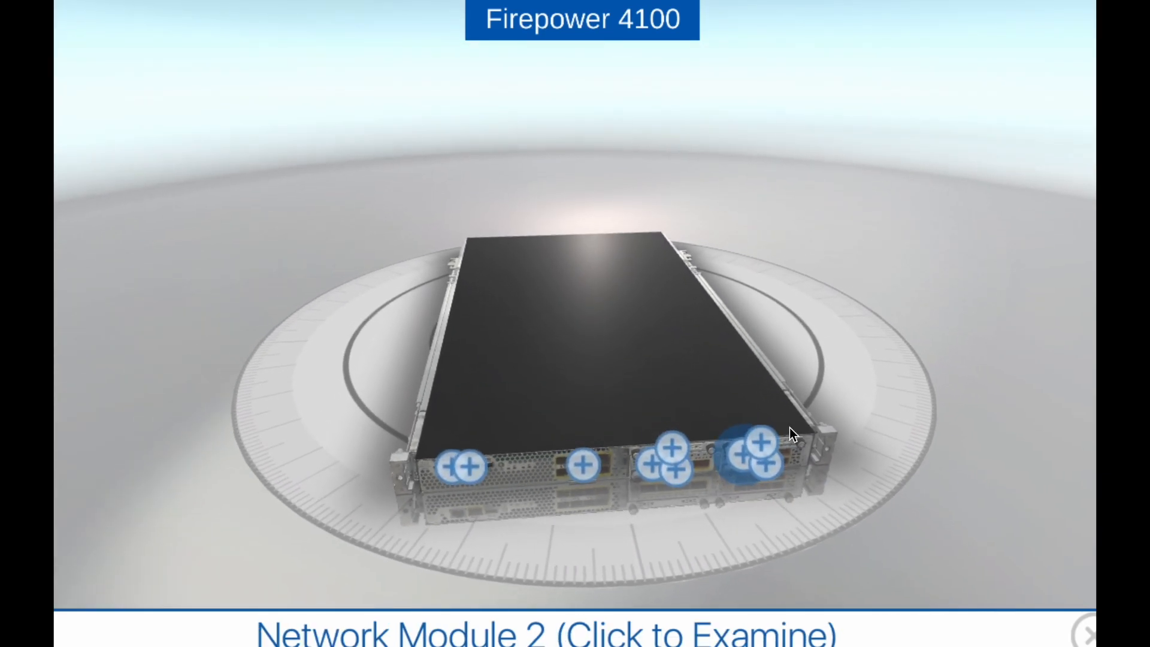
- Pull out Network Module 1 and show its 4 x 40 GbE Quad SFP+ port description
{"action": "left_click", "coordinate": [754, 451]}
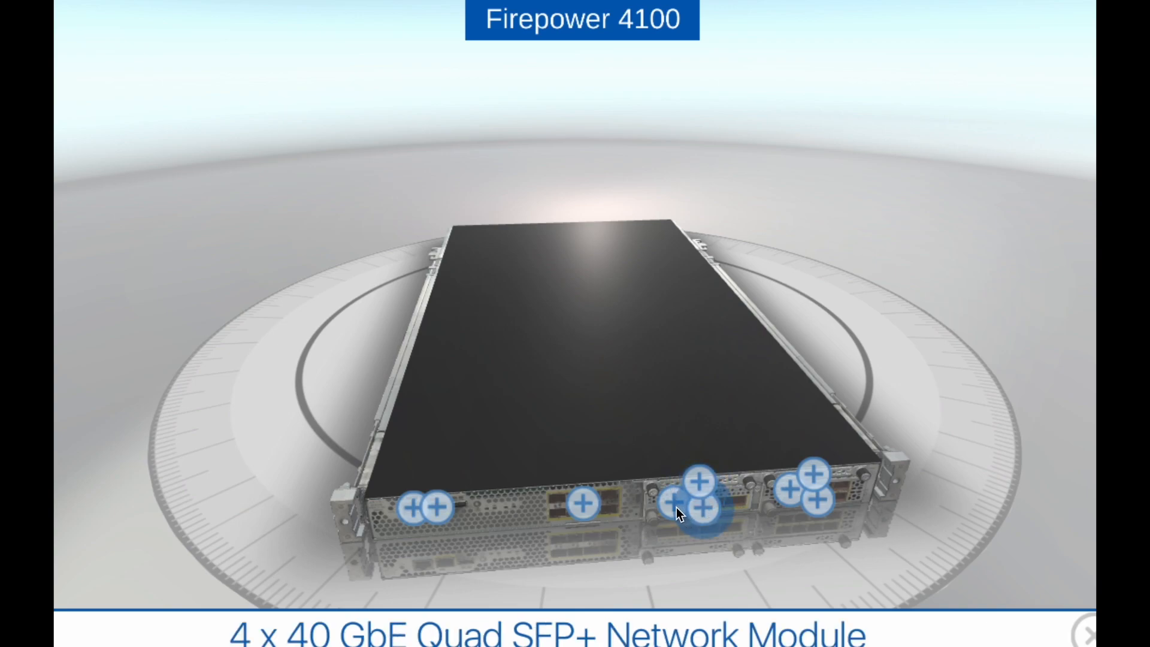
{"action": "left_click", "coordinate": [697, 498]}
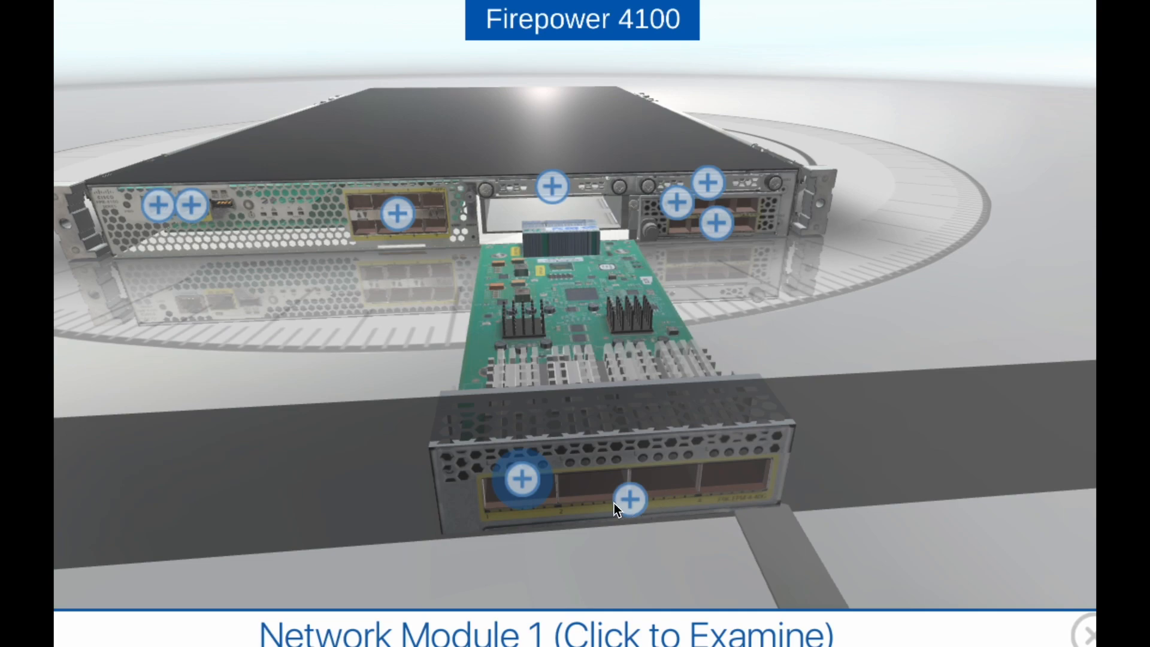
{"action": "left_click", "coordinate": [522, 479]}
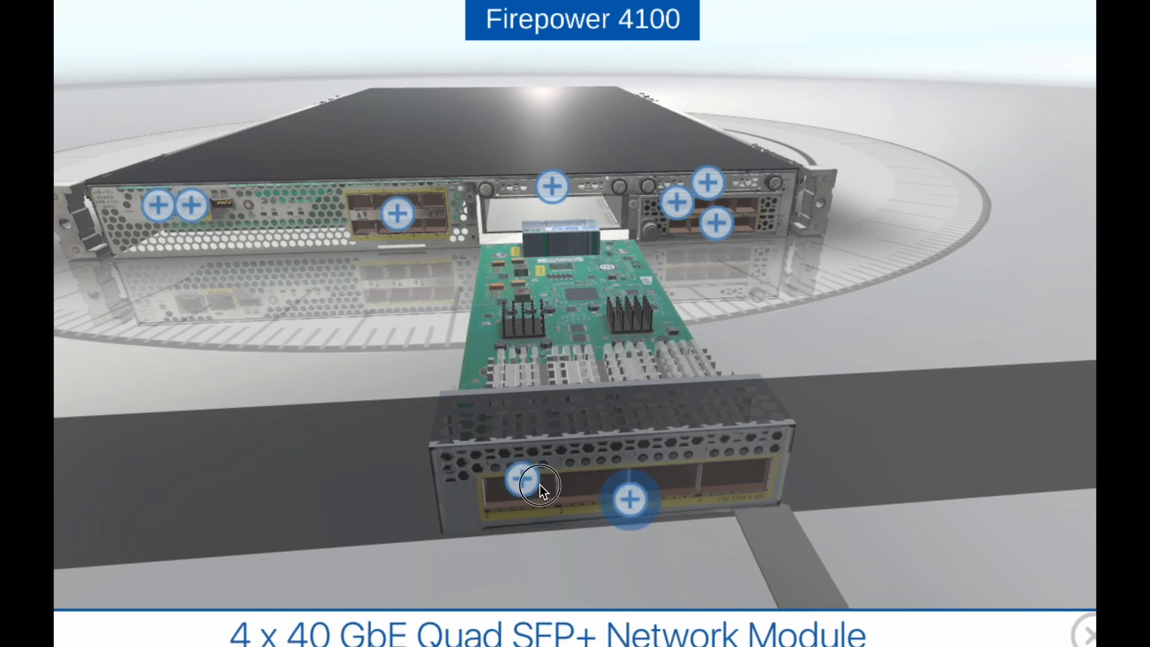